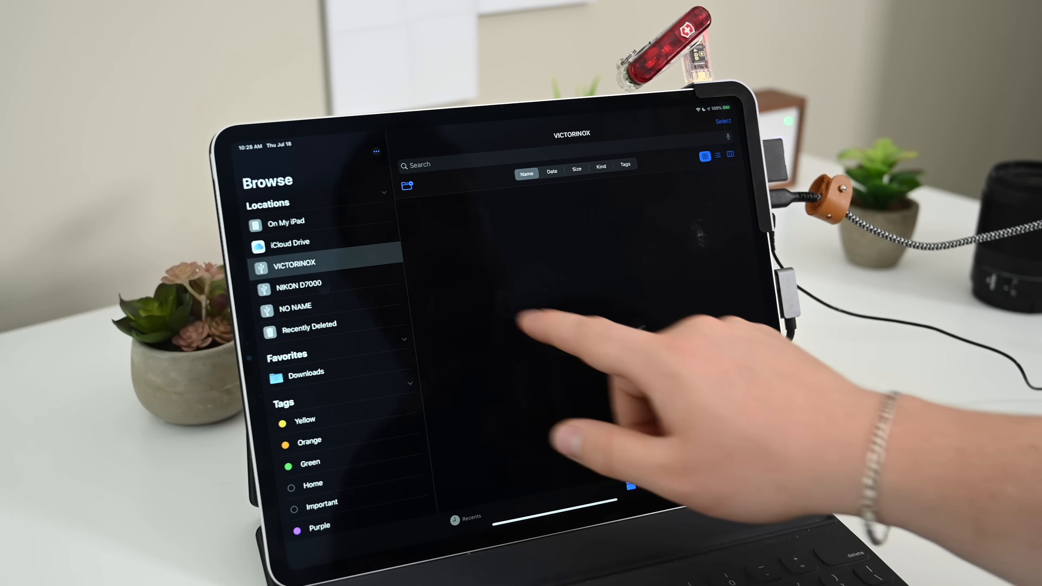
# Browse into the NIKON D7000 card and scroll to its DCIM folder contents
pyautogui.click(287, 243)
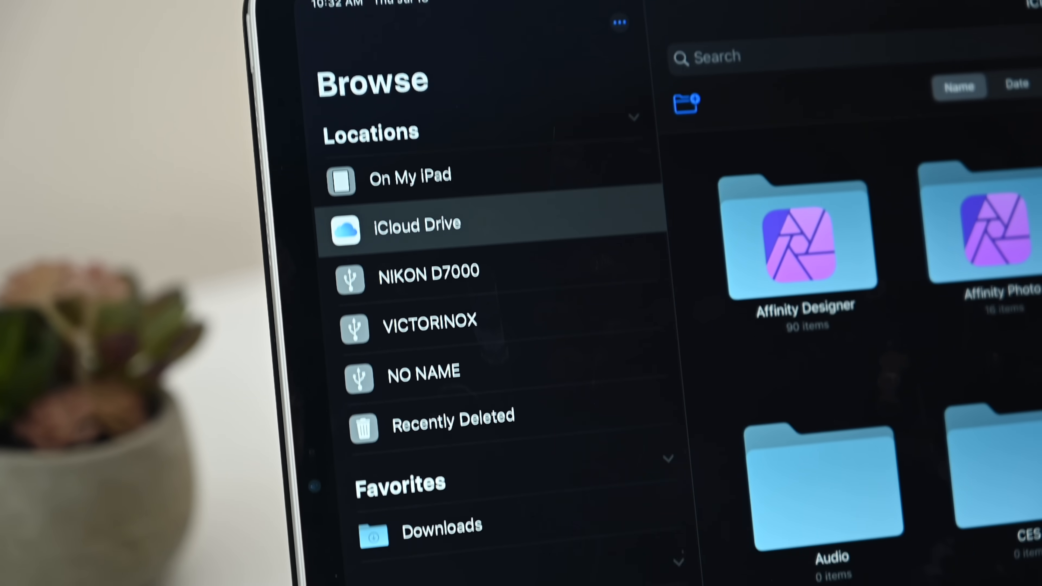
pyautogui.scroll(-3)
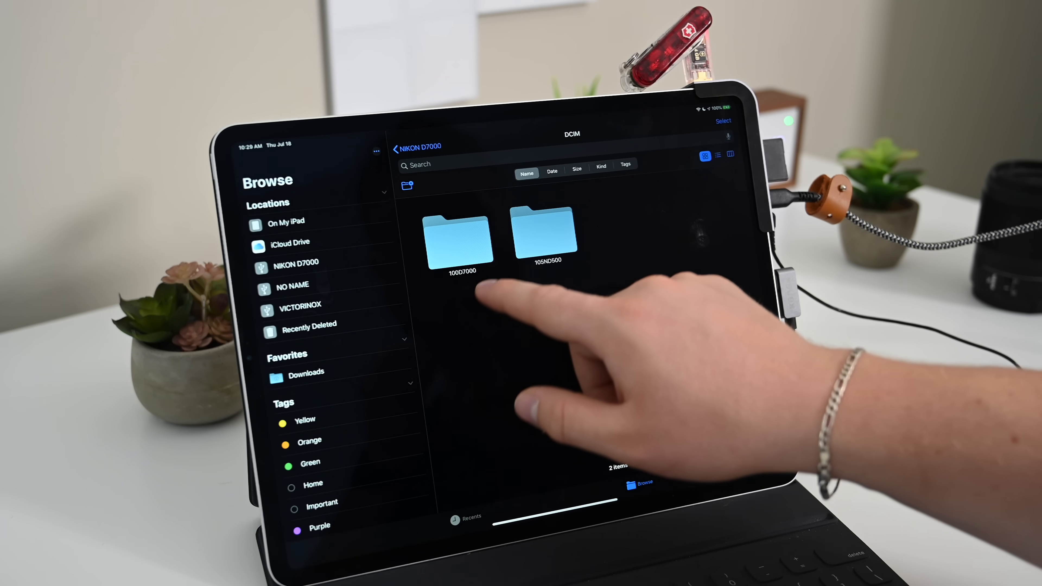
# Enter the 100D7000 photo folder to reach DSC_8387 for copying to VICTORINOX
pyautogui.click(545, 236)
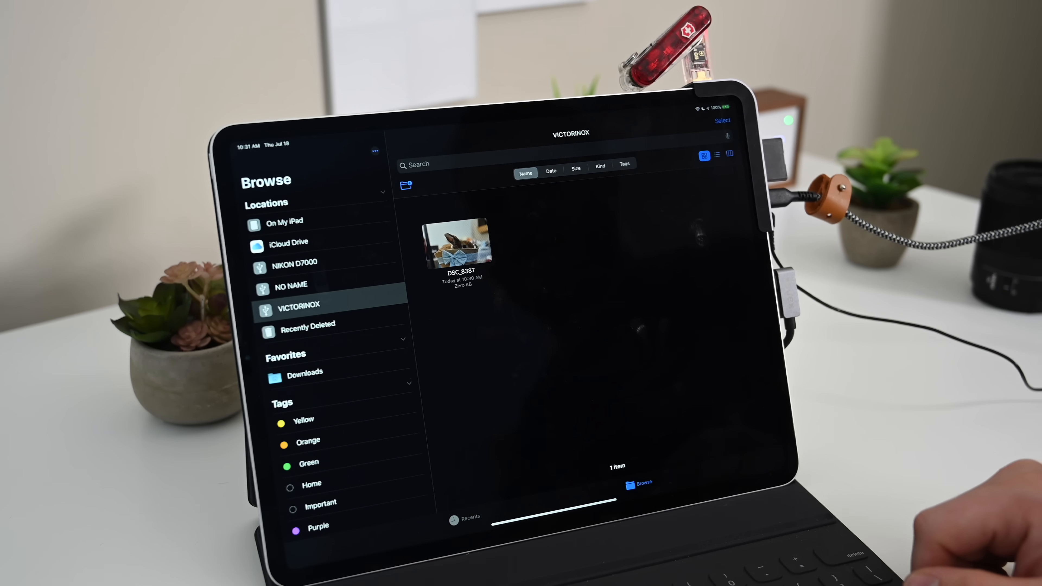
# Confirm DSC_8387 copied at 11.6 MB, then return to iCloud Drive after the drive is removed
pyautogui.doubleClick(458, 246)
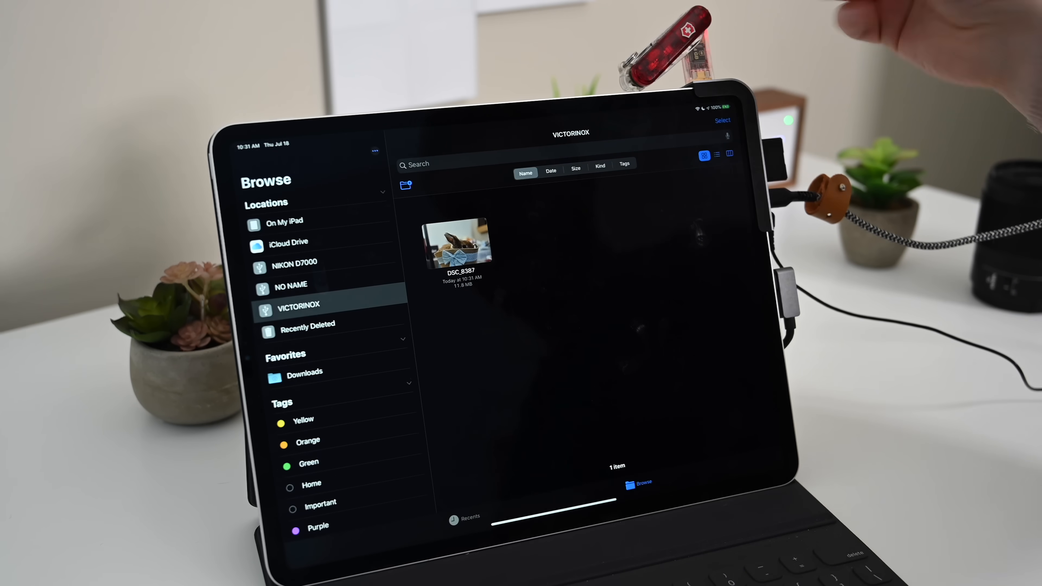
pyautogui.click(286, 242)
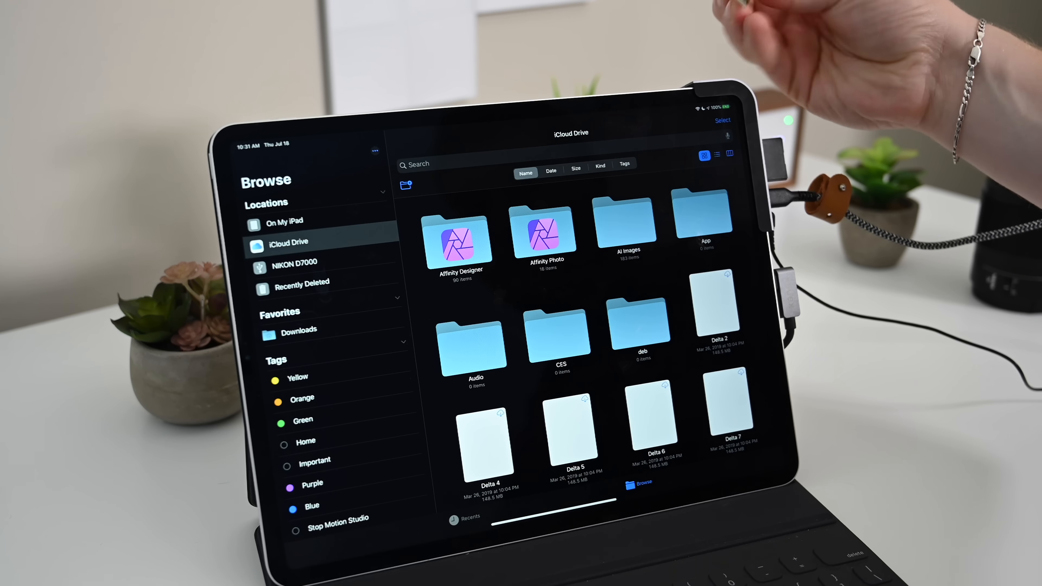